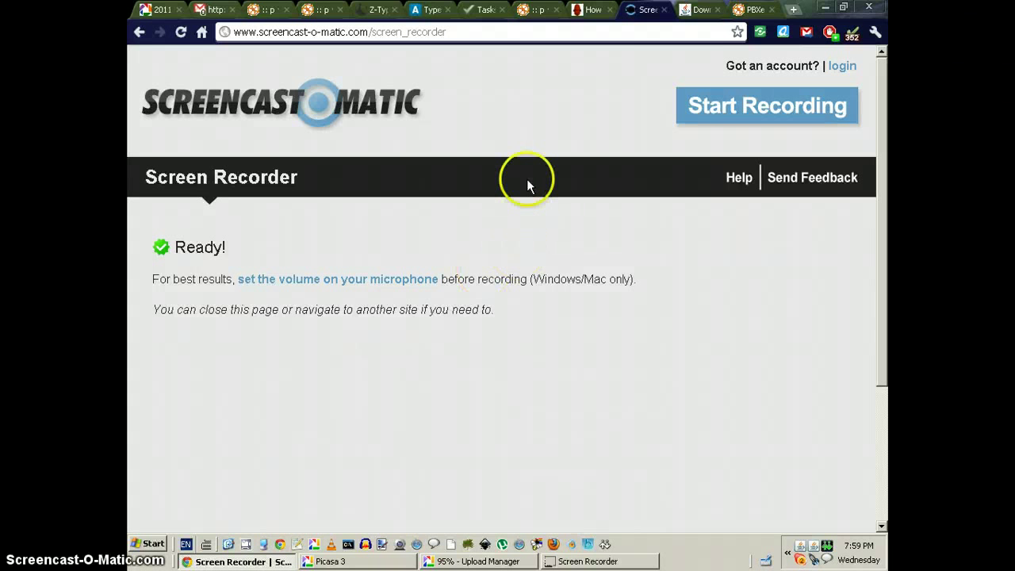
mouse_move(304, 25)
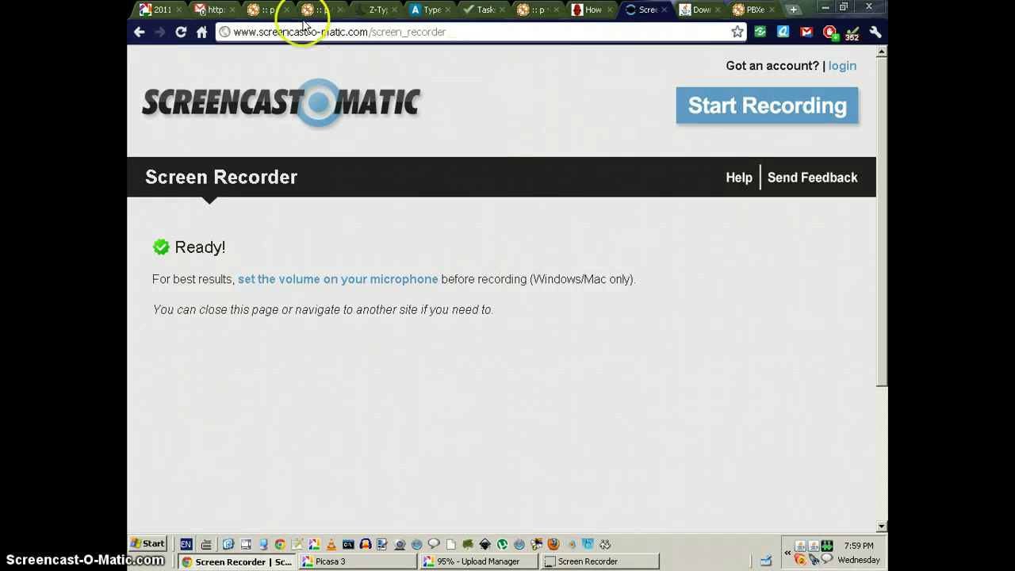
Switch past the PBXes call page to the Gmail message with the pbxes.org/pleabargain link
left_click(277, 10)
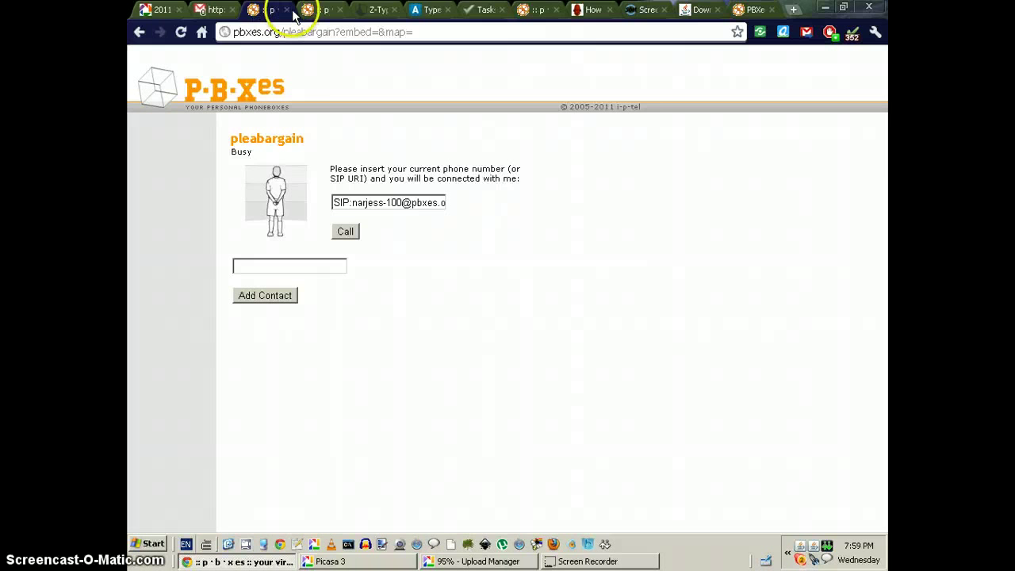
left_click(320, 9)
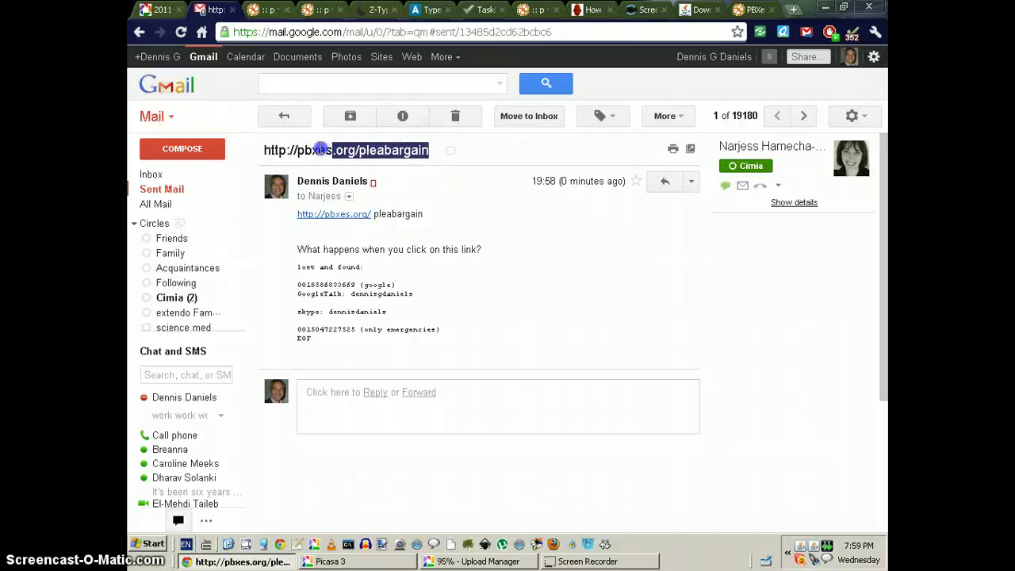
right_click(347, 150)
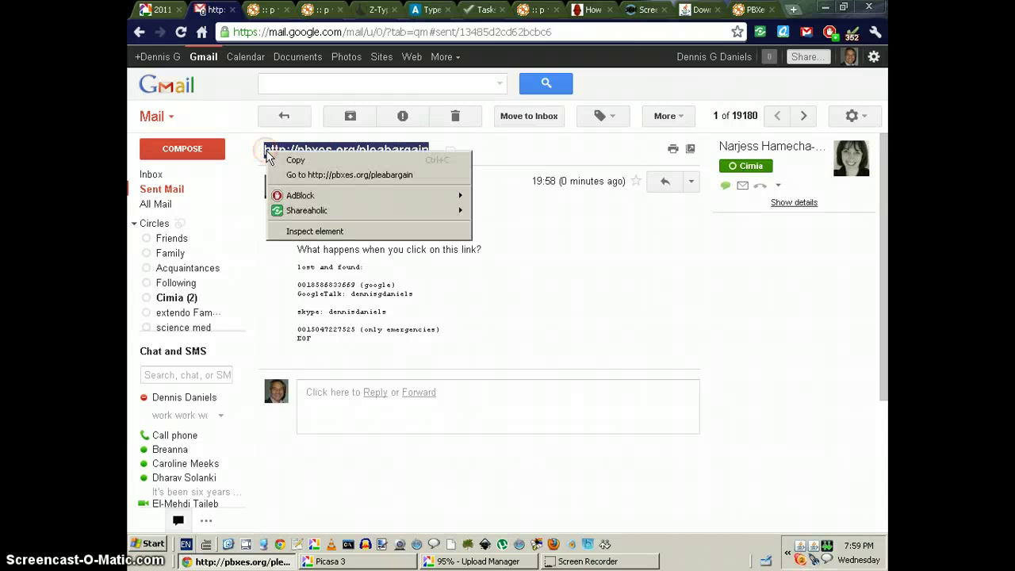
mouse_move(349, 175)
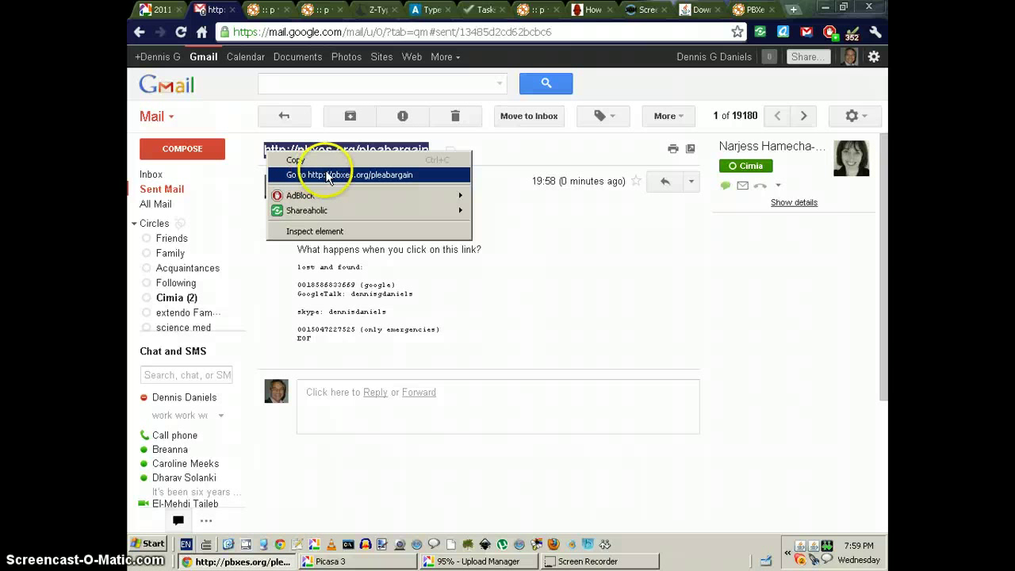
left_click(349, 175)
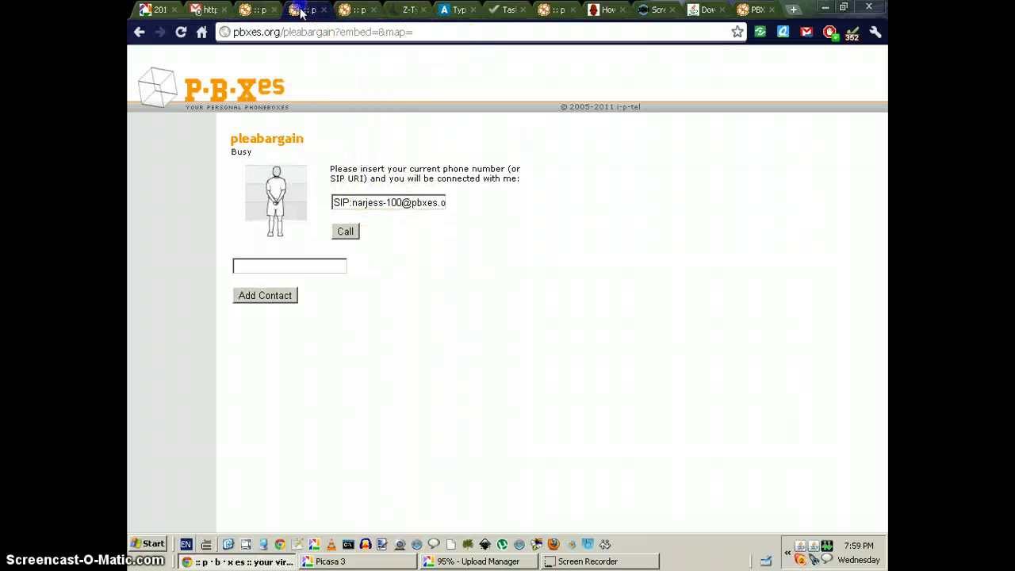
Review the Add a Trunk setup page, then load pbxes.org/pleabargain in the address bar
left_click(314, 9)
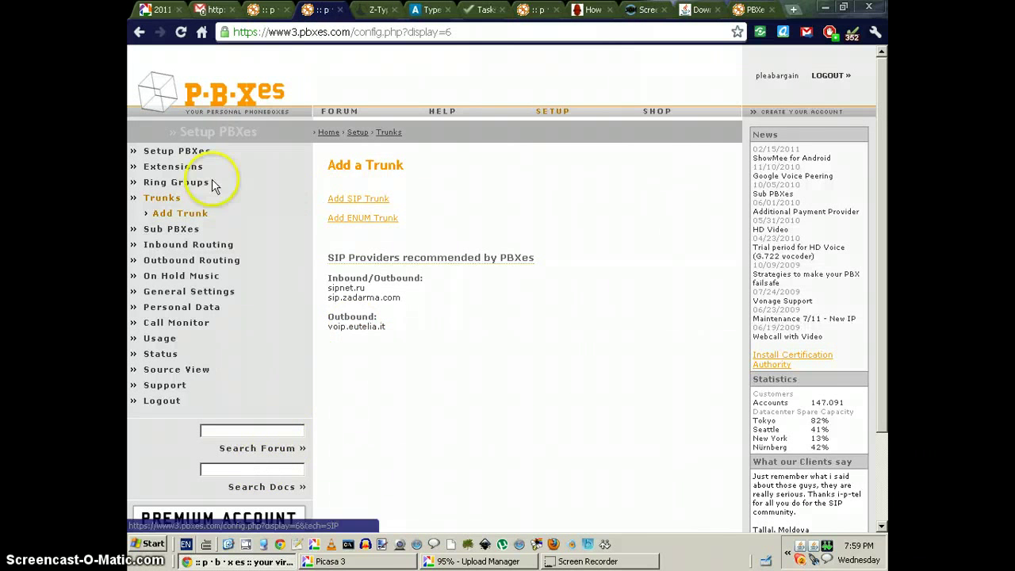
mouse_move(769, 74)
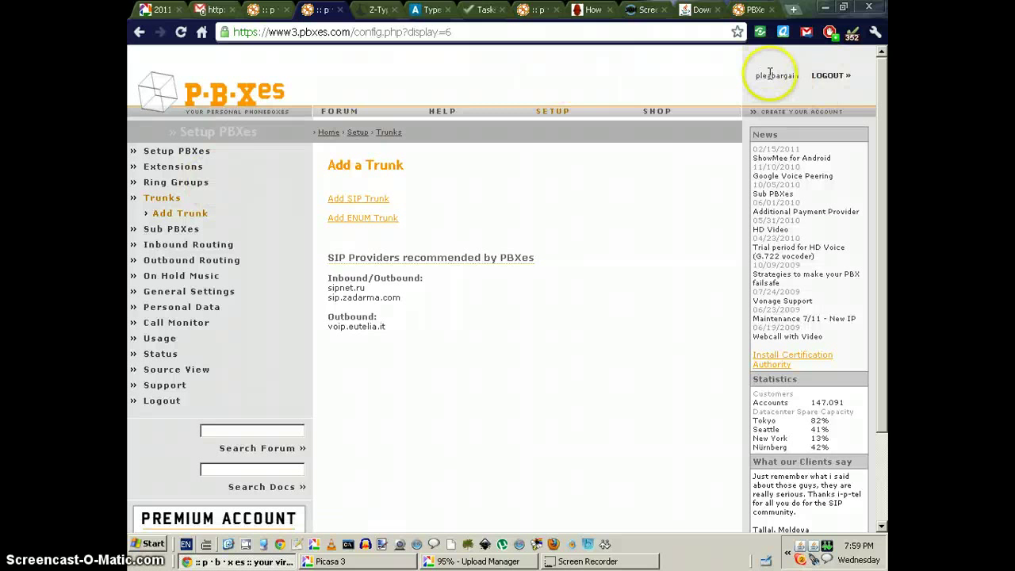
mouse_move(400, 62)
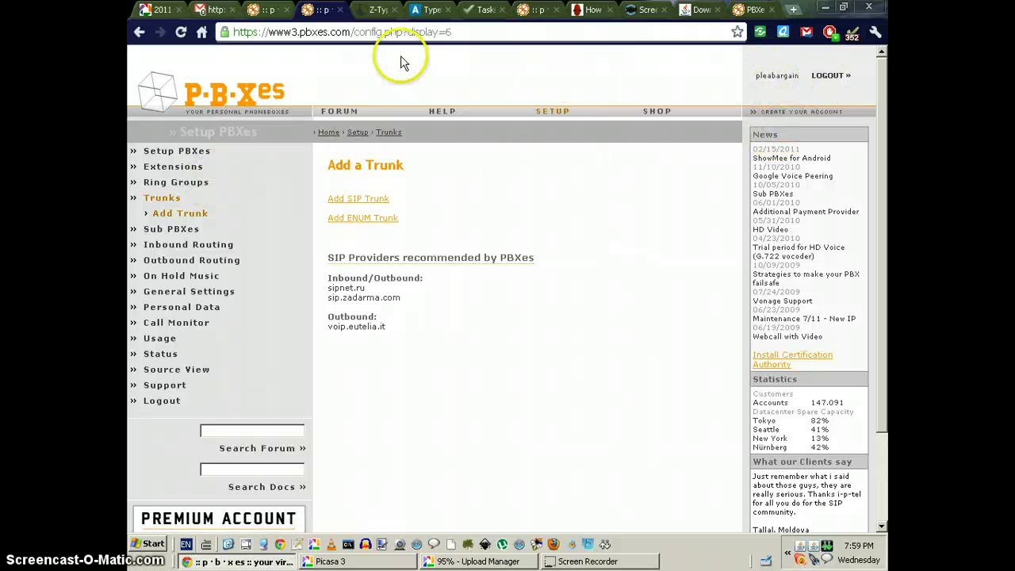
left_click(266, 9)
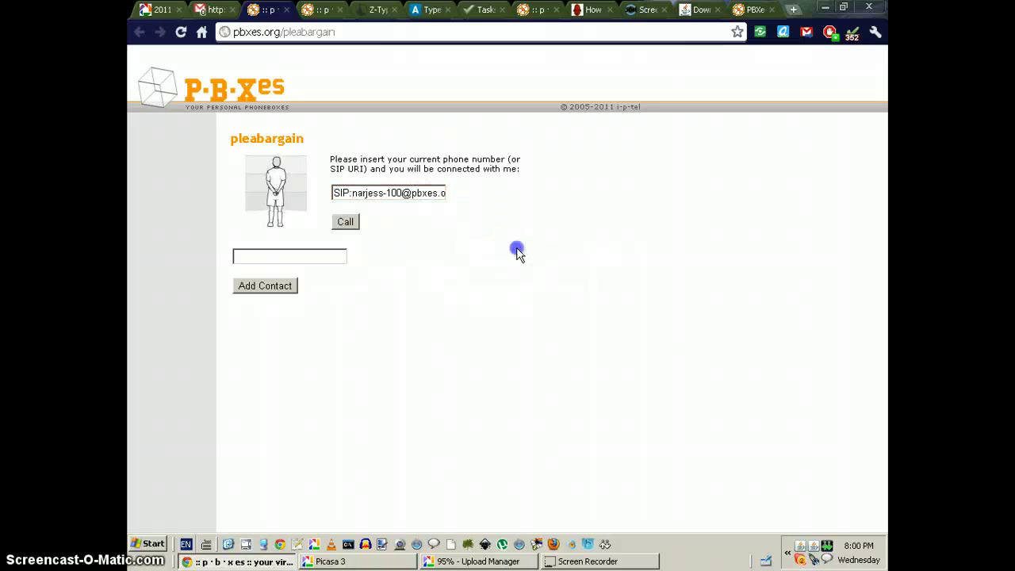
Call the entered SIP address from the pleabargain page, ringing X-Lite
left_click(346, 222)
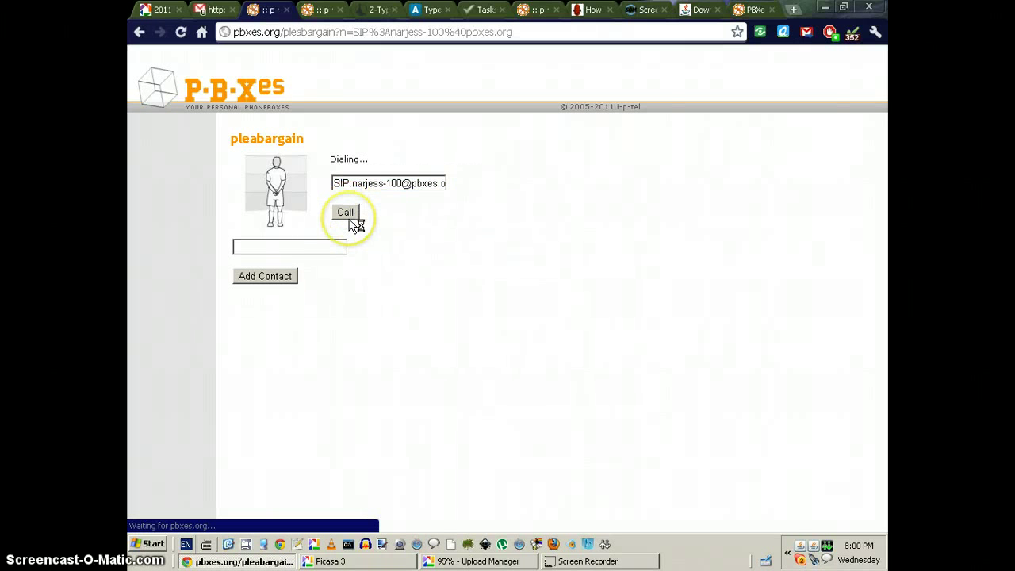
left_click(346, 213)
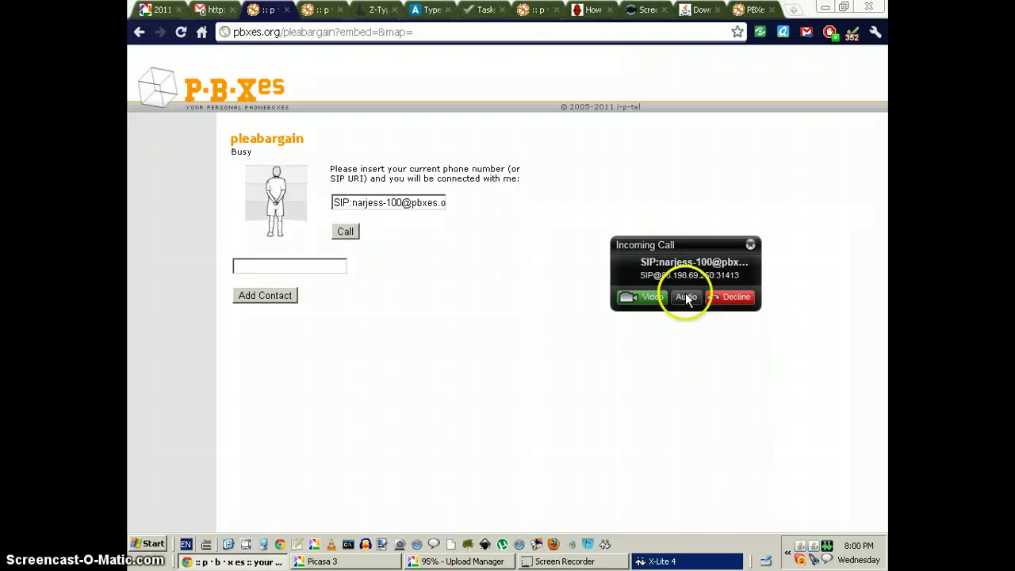
mouse_move(685, 296)
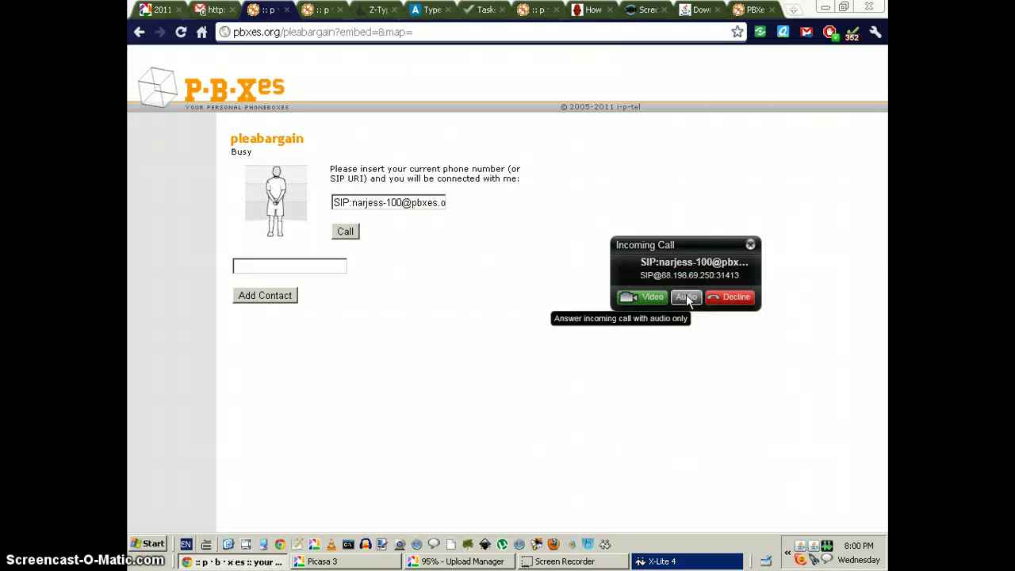
Answer the incoming call with Audio only and minimize the X-Lite 4 window
left_click(685, 296)
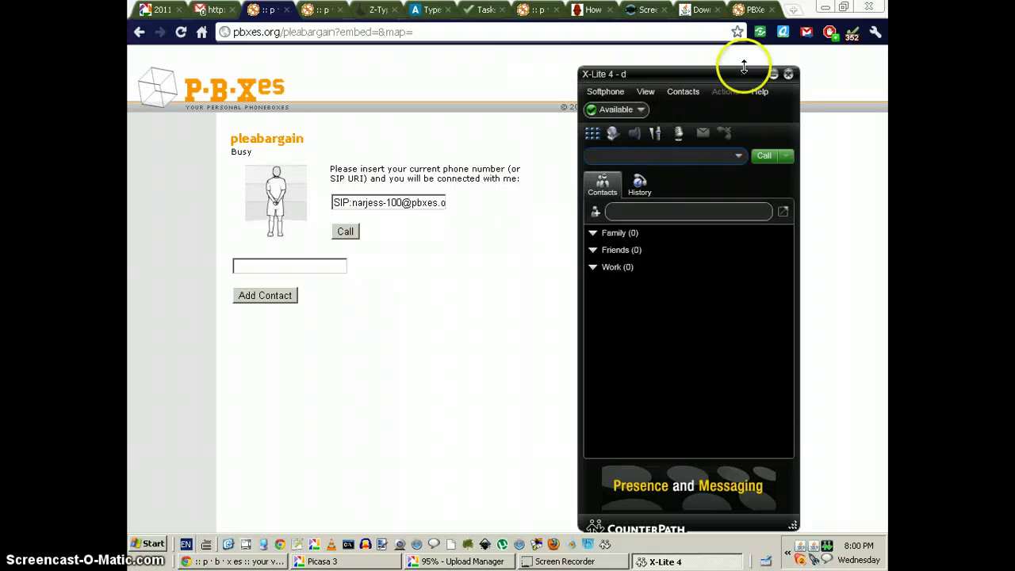
left_click(786, 74)
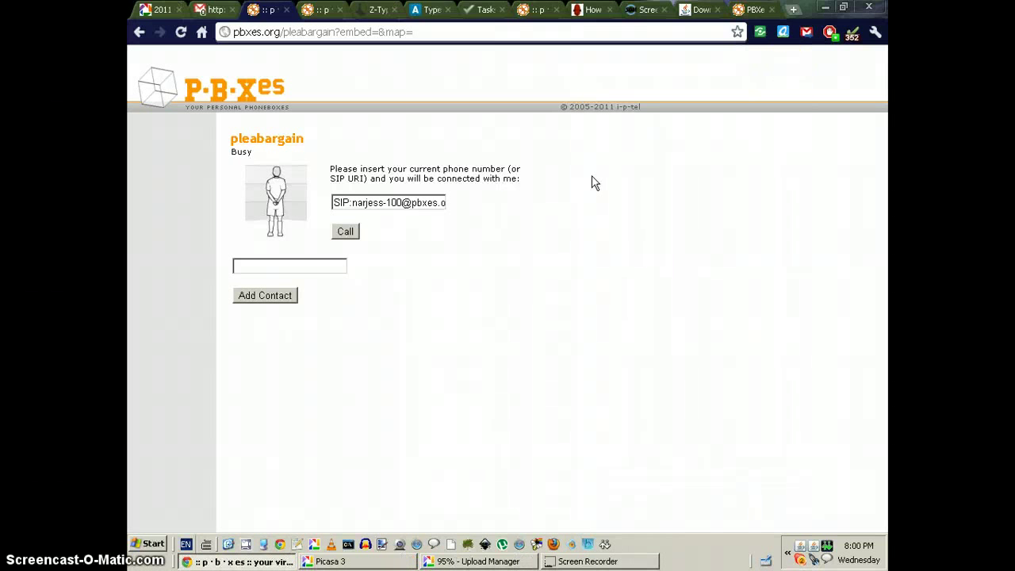
left_click(413, 203)
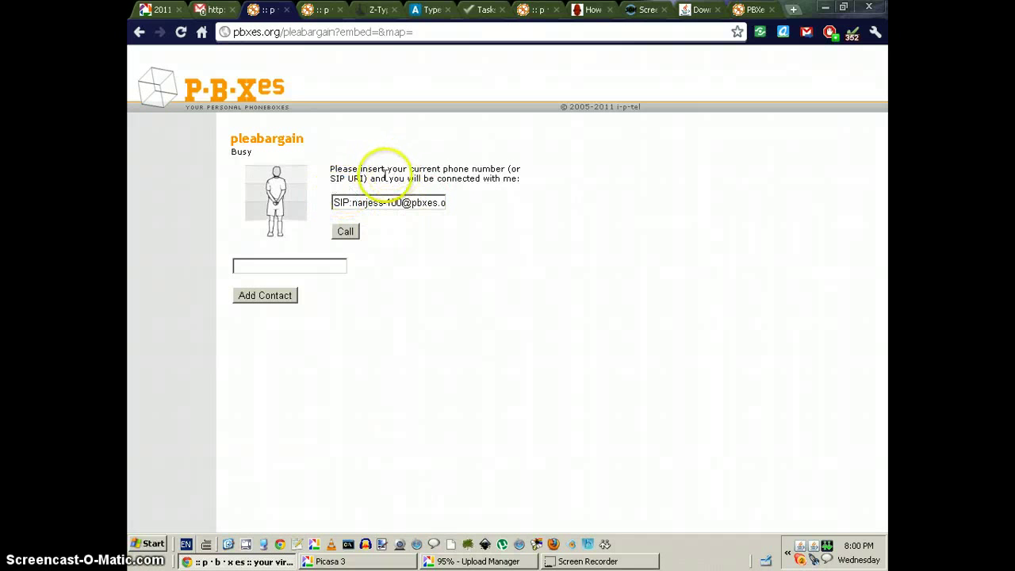
double_click(344, 178)
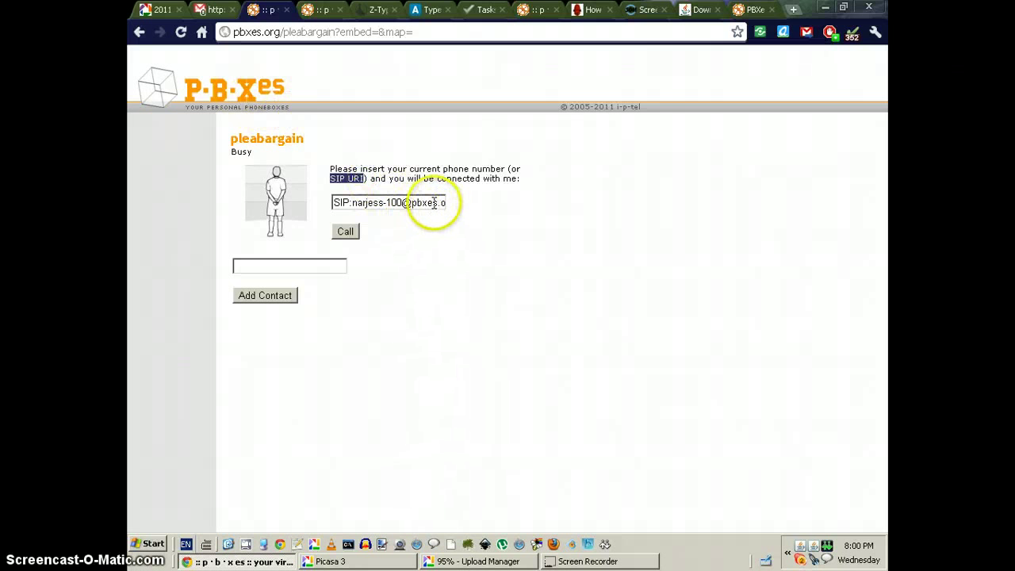
left_click(389, 203)
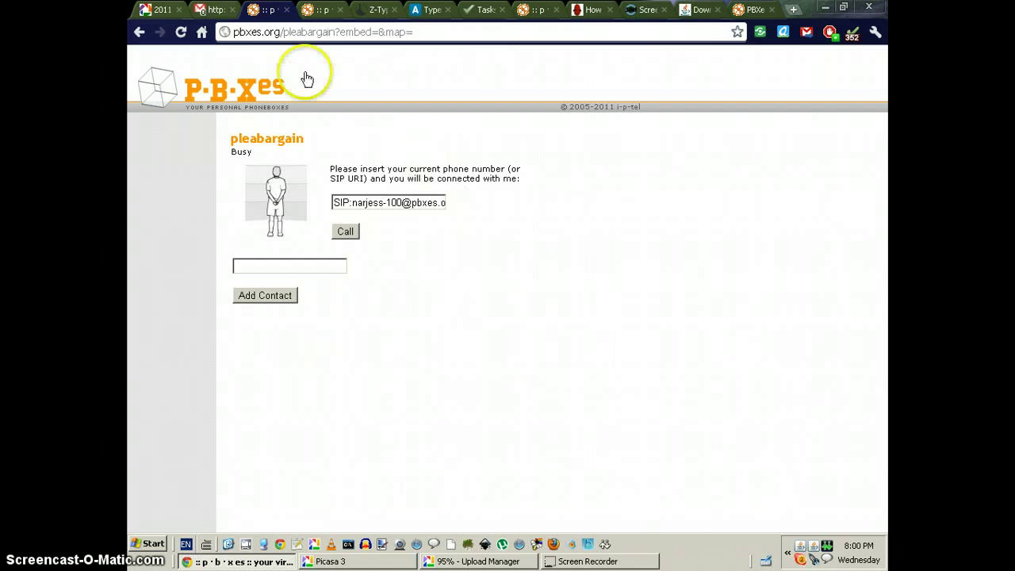
mouse_move(384, 123)
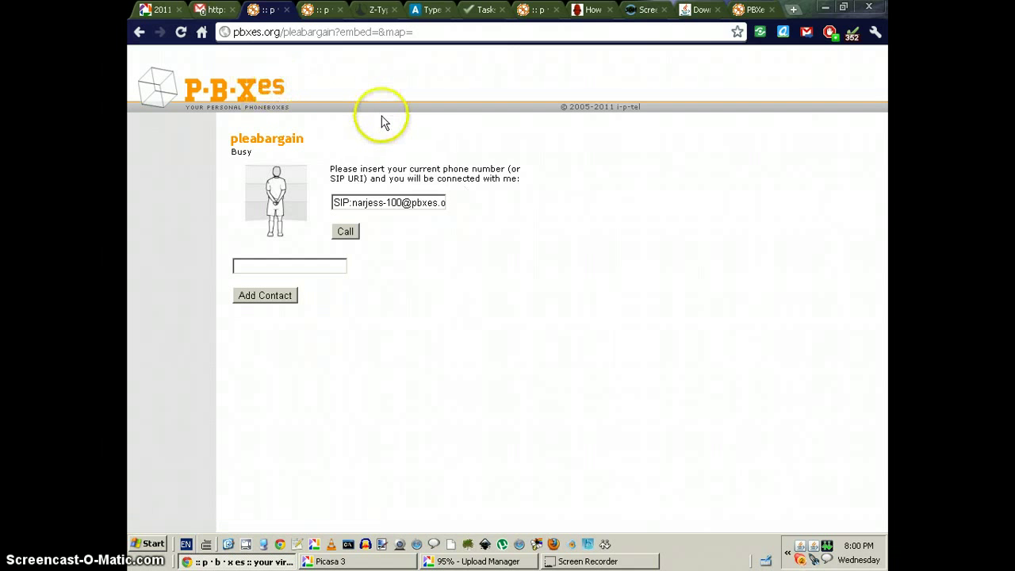
mouse_move(662, 300)
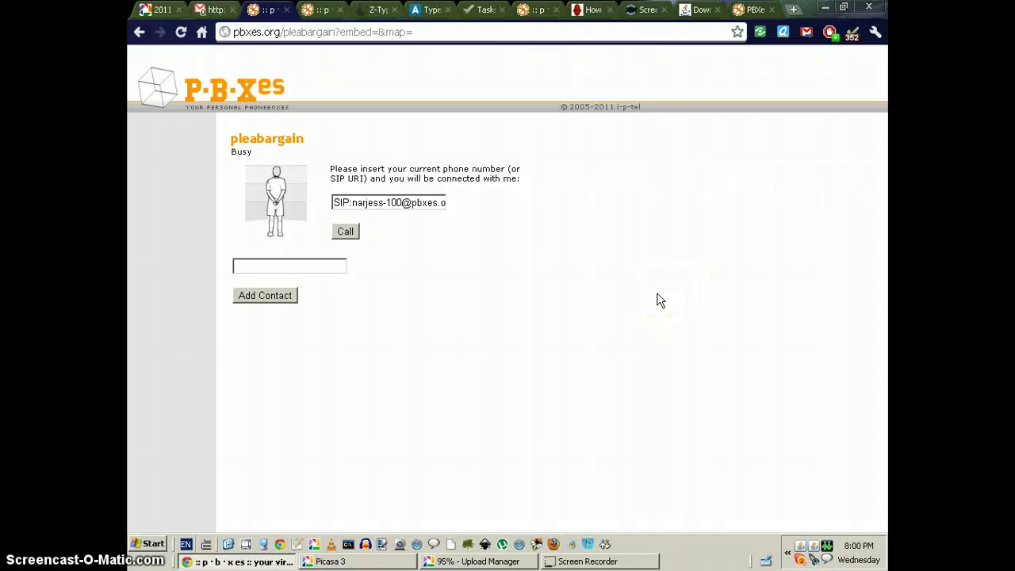